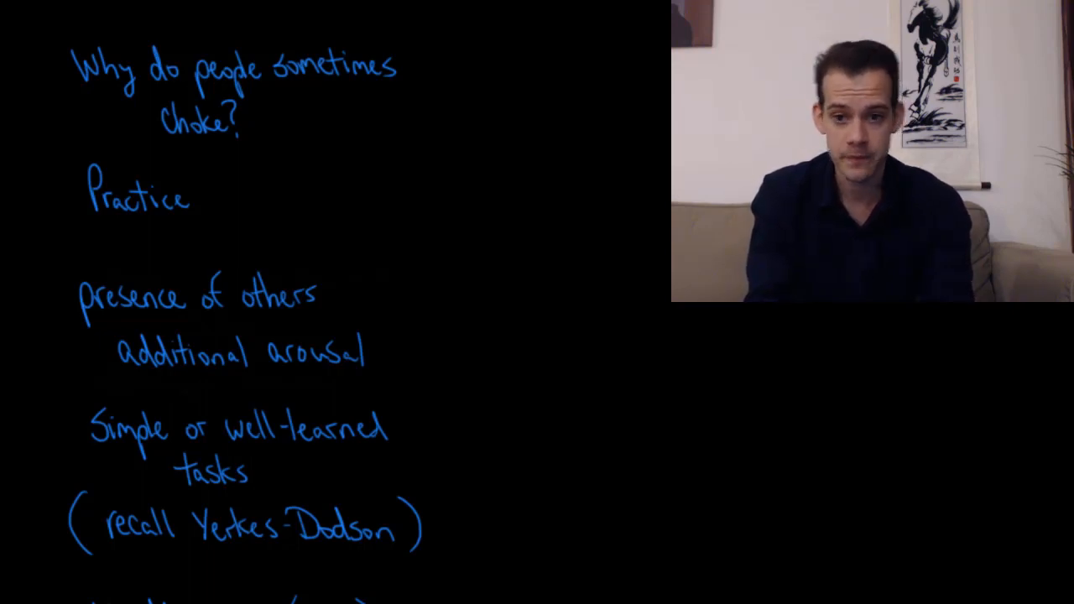
scroll(down, 3)
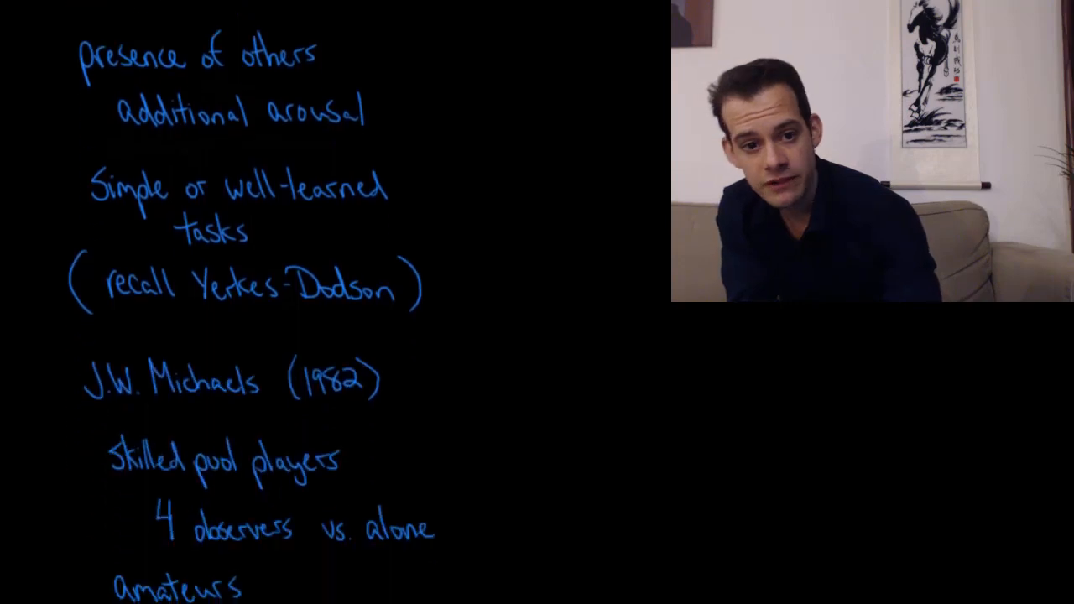
scroll(down, 3)
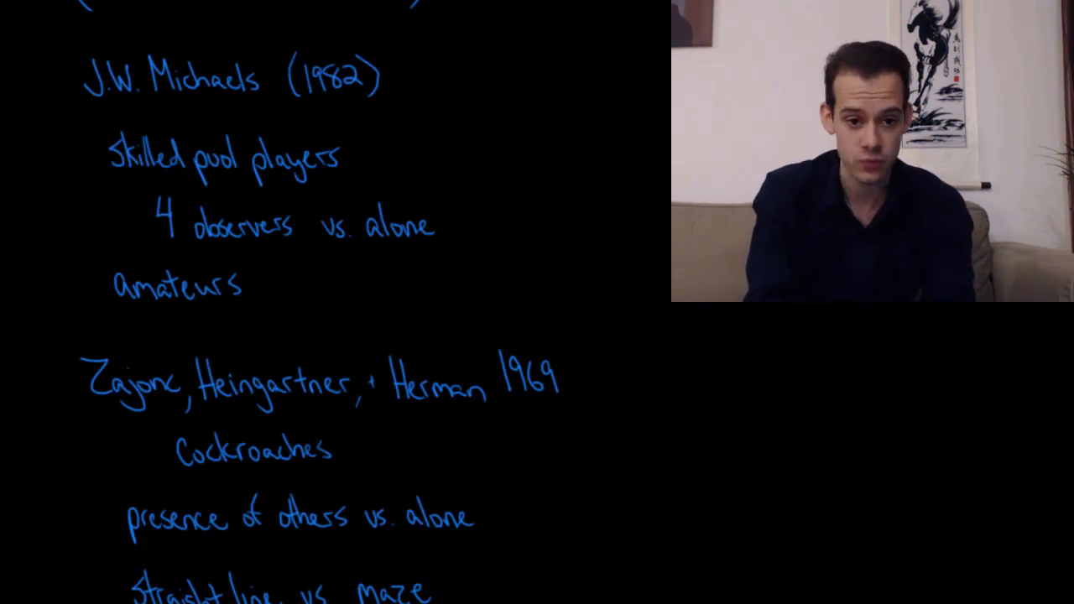
scroll(down, 3)
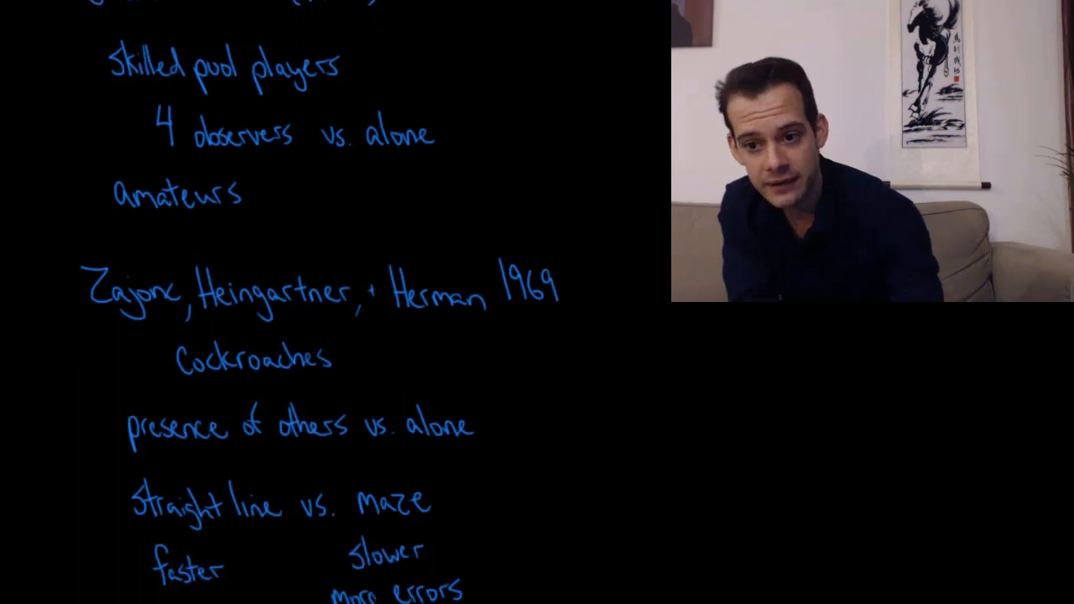
scroll(down, 3)
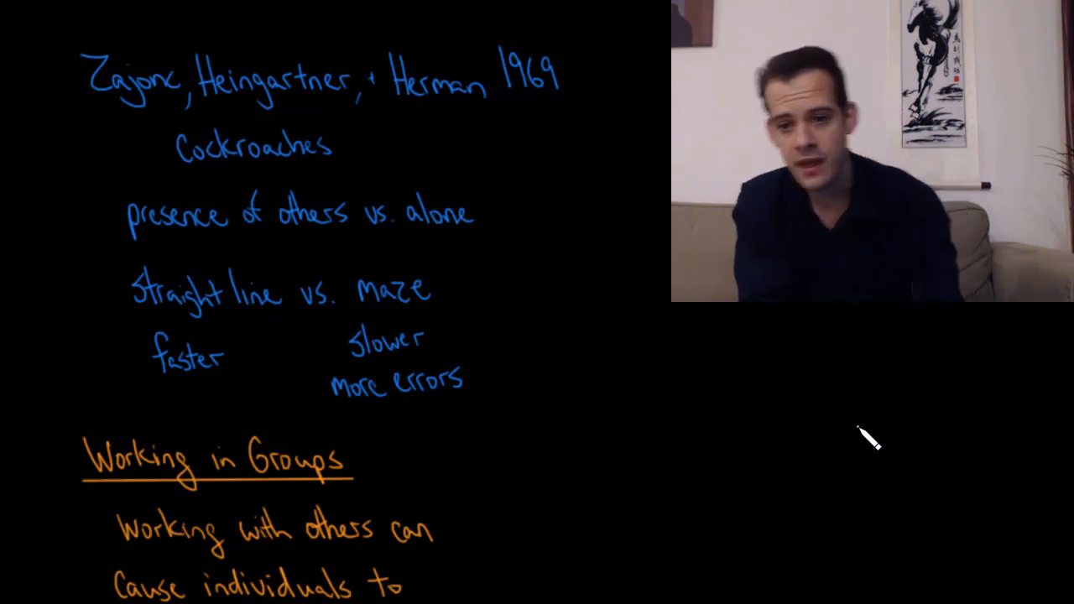
scroll(down, 3)
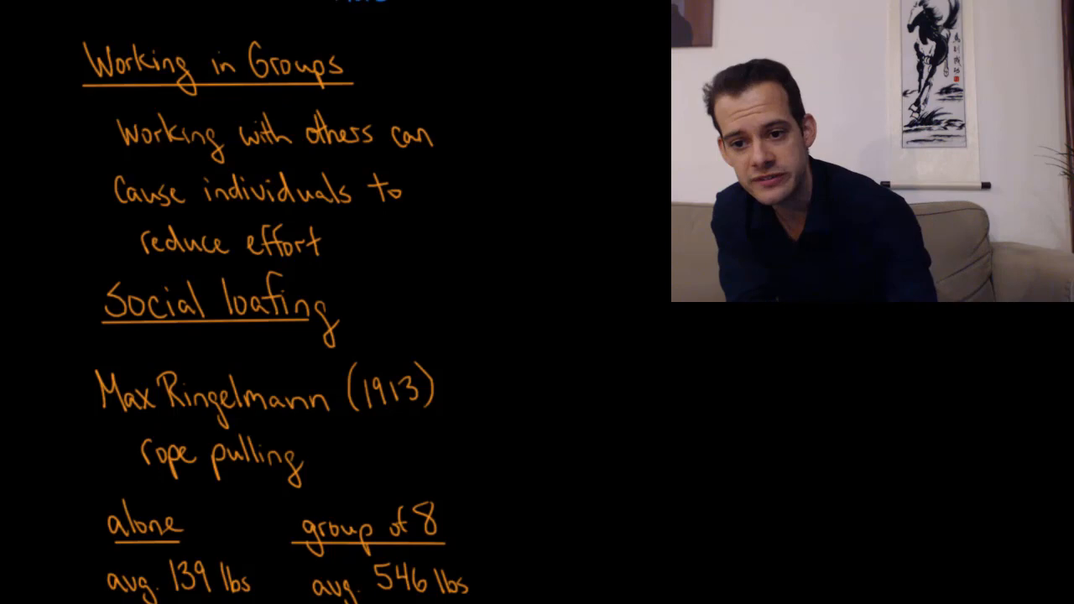
scroll(down, 3)
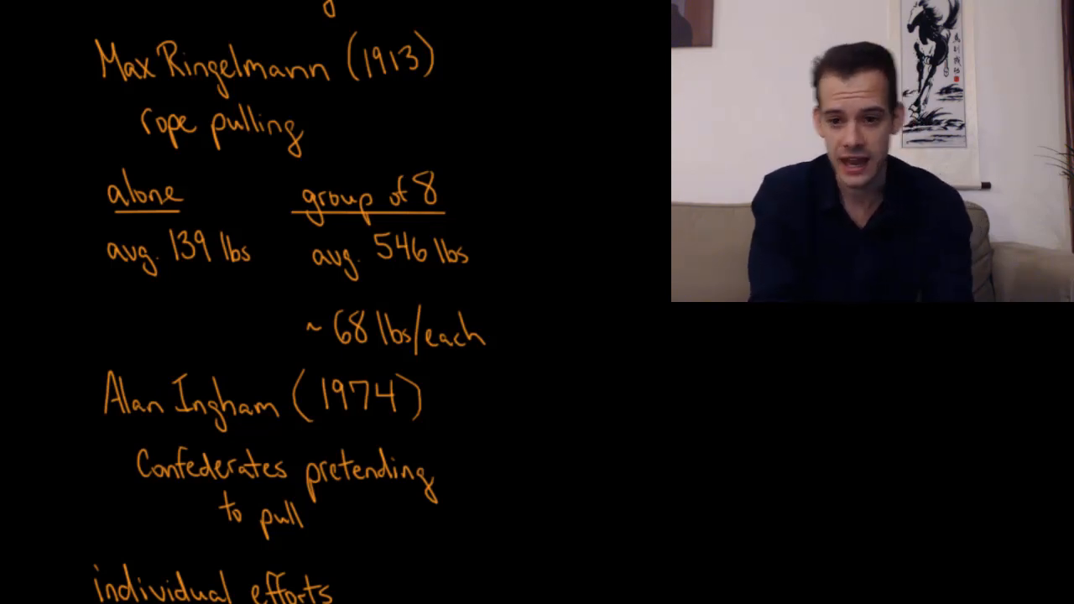
scroll(down, 3)
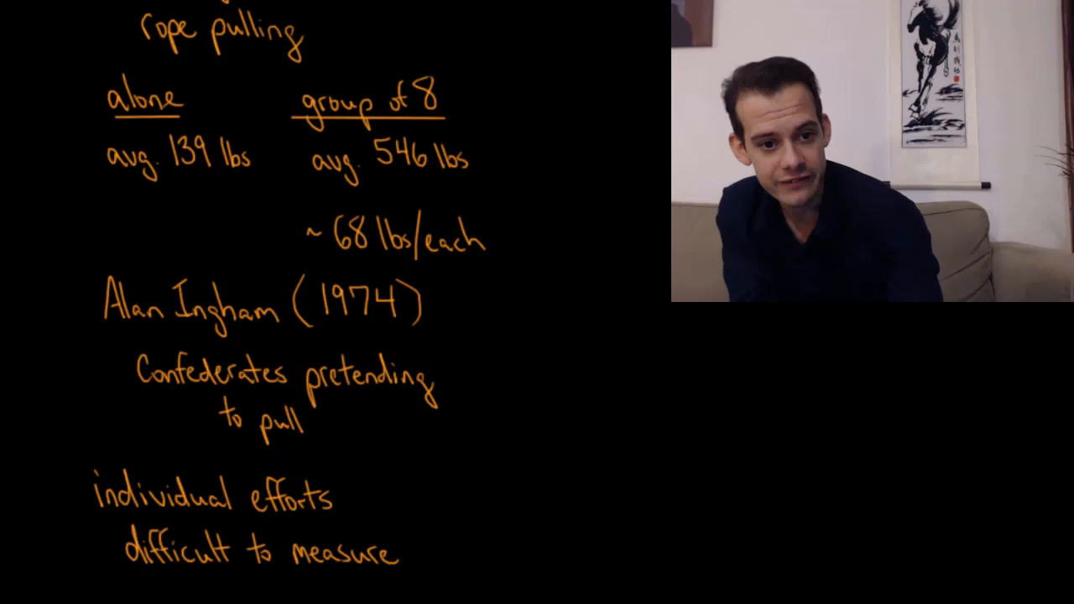